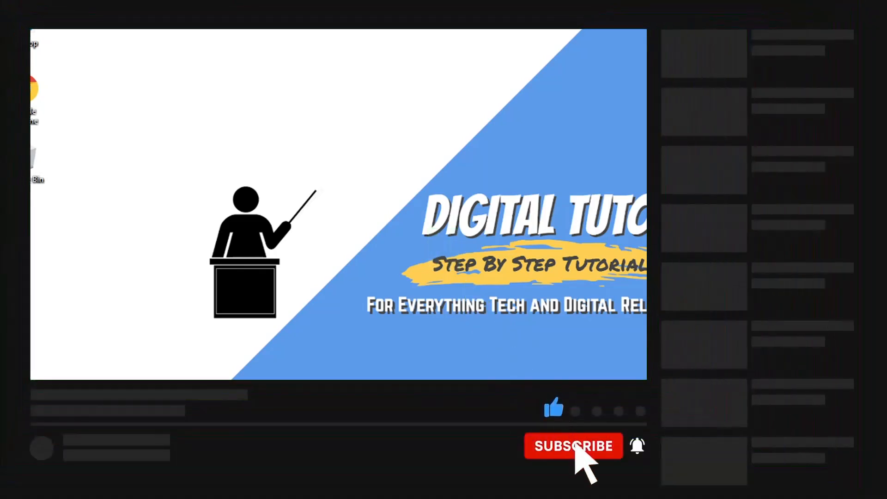
- Open Chrome's Settings page from the main three-dot menu
left_click(574, 446)
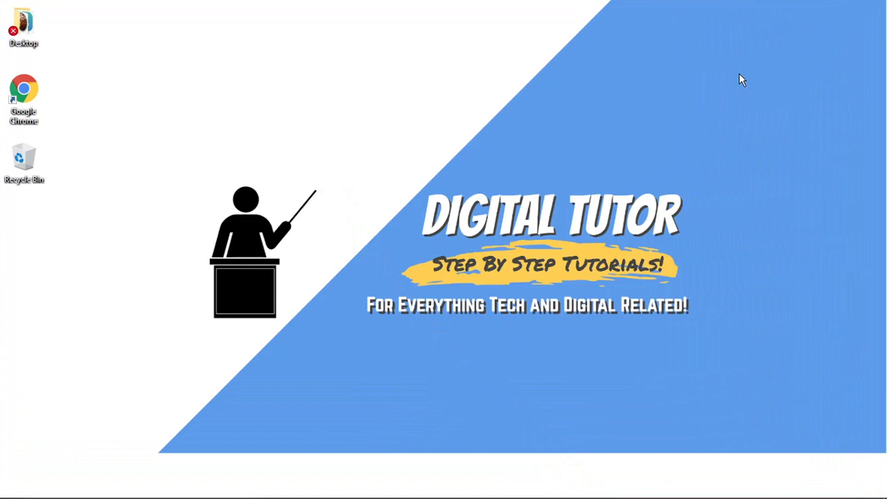
mouse_move(504, 493)
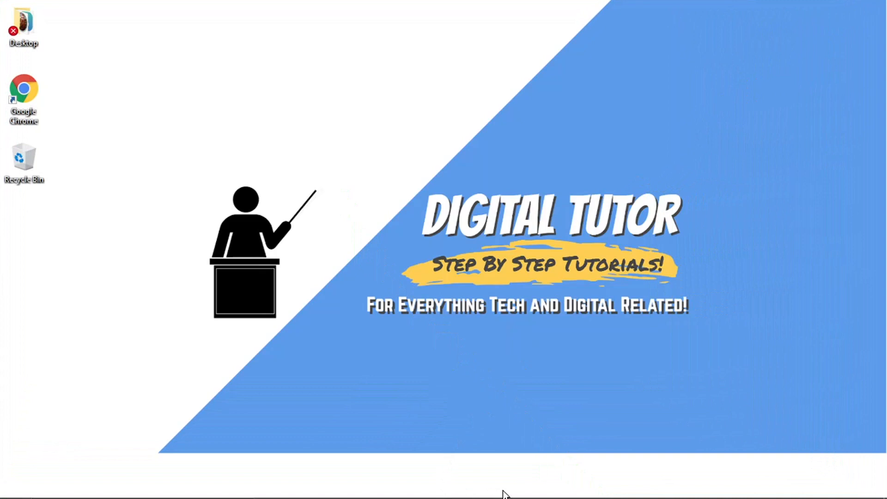
mouse_move(507, 485)
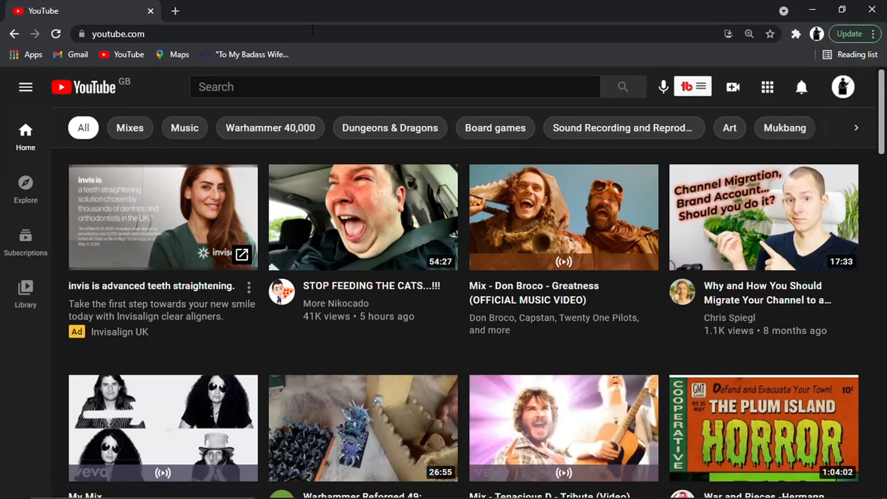
mouse_move(821, 73)
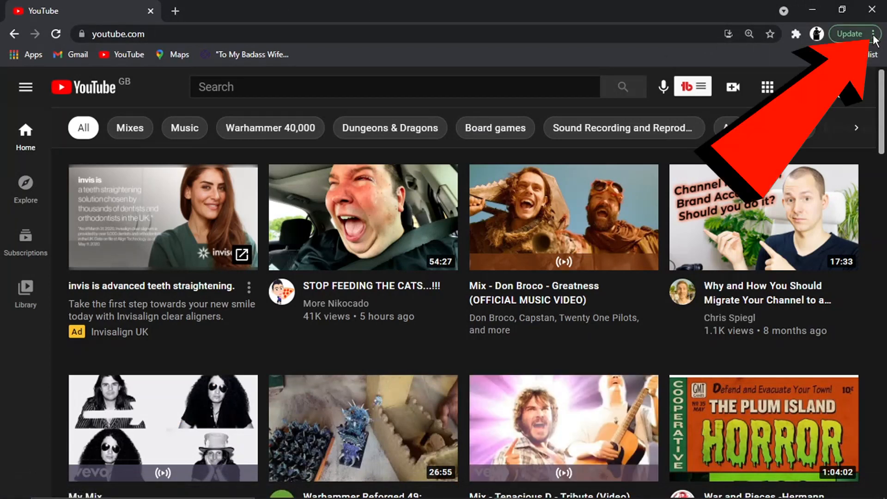
left_click(872, 34)
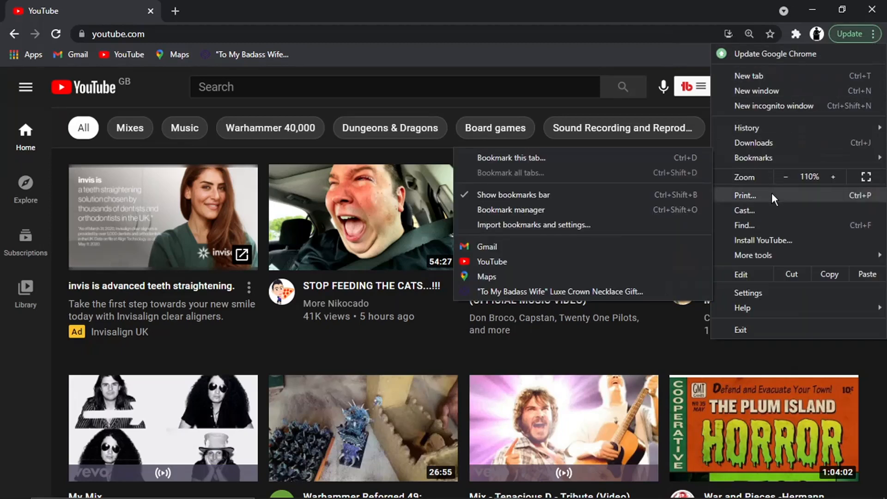
left_click(748, 292)
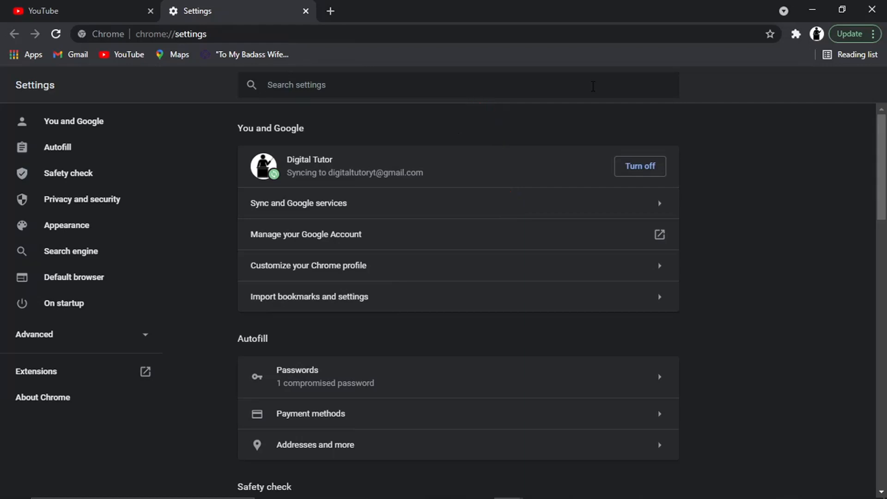
- Search settings for 'site settings', open Site Settings and scroll down to Permissions
type("site set")
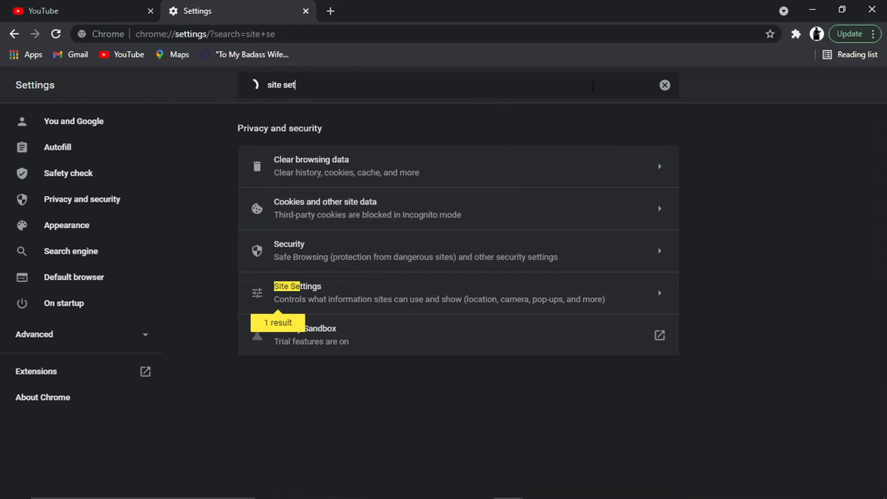
type("tings")
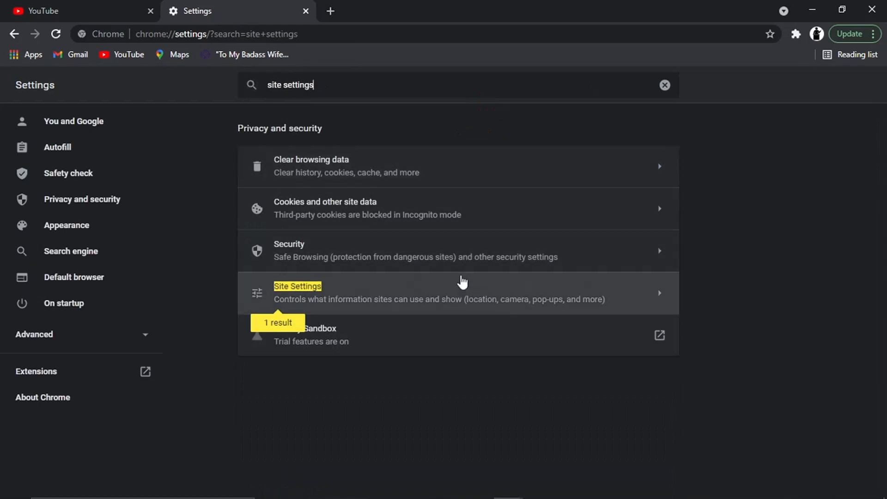
mouse_move(297, 293)
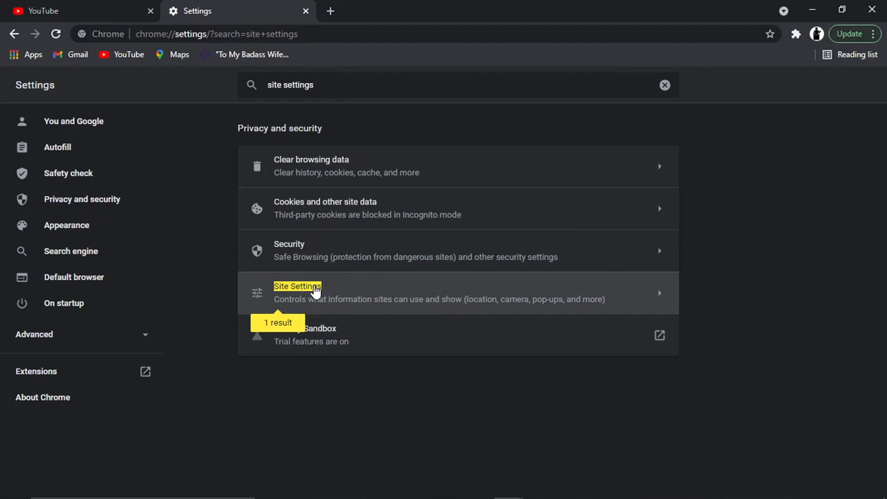
left_click(297, 292)
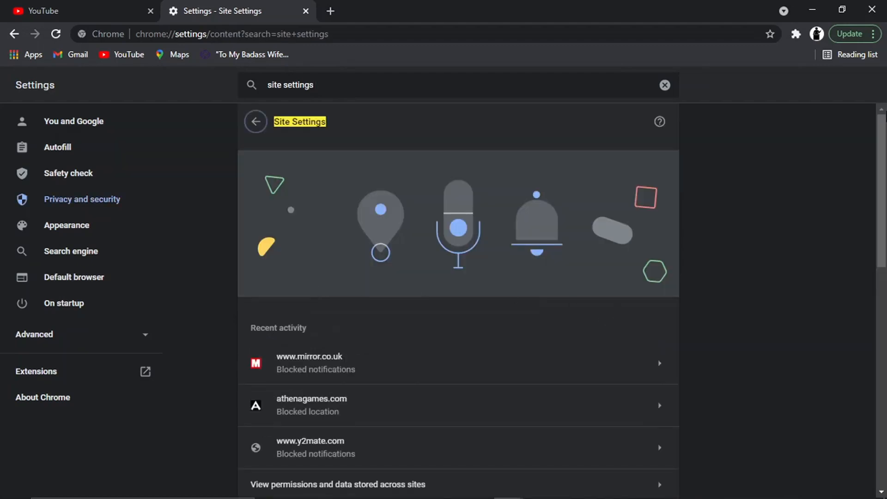
scroll("down", 3)
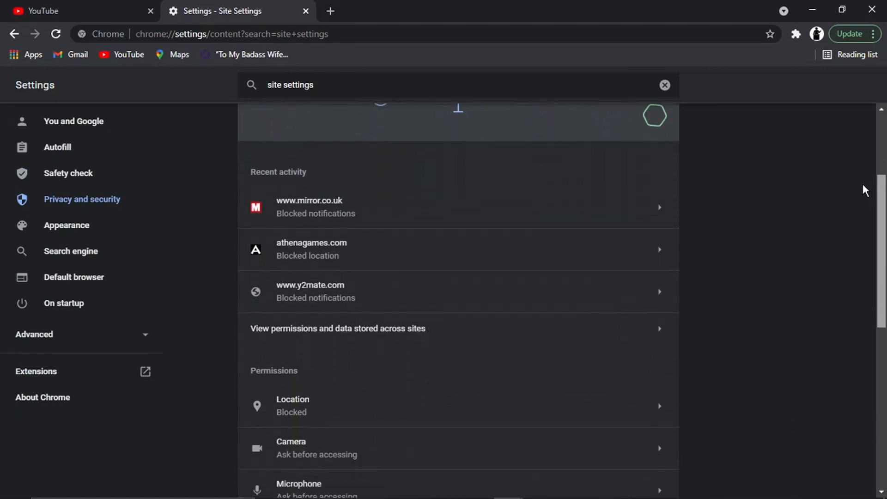
scroll("down", 3)
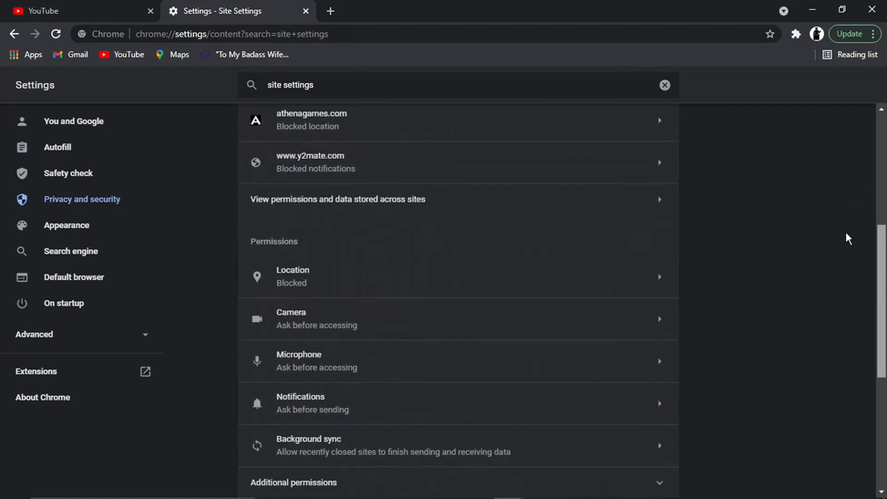
scroll("down", 3)
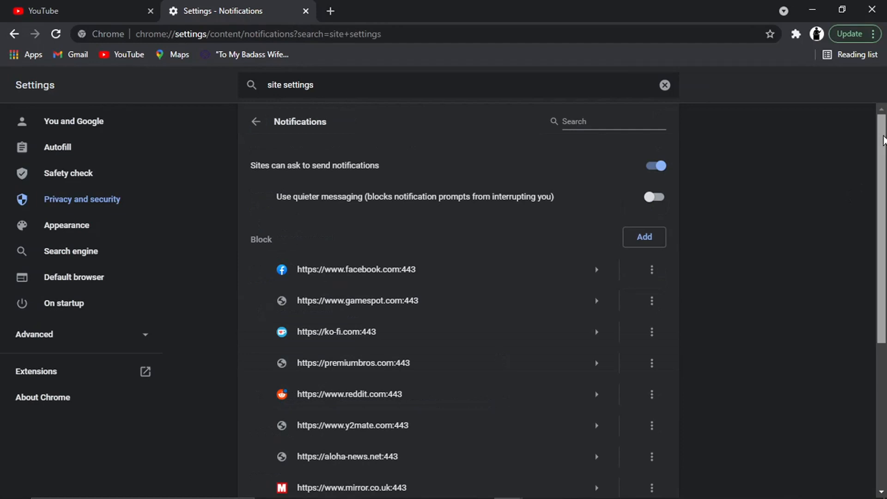
scroll("down", 3)
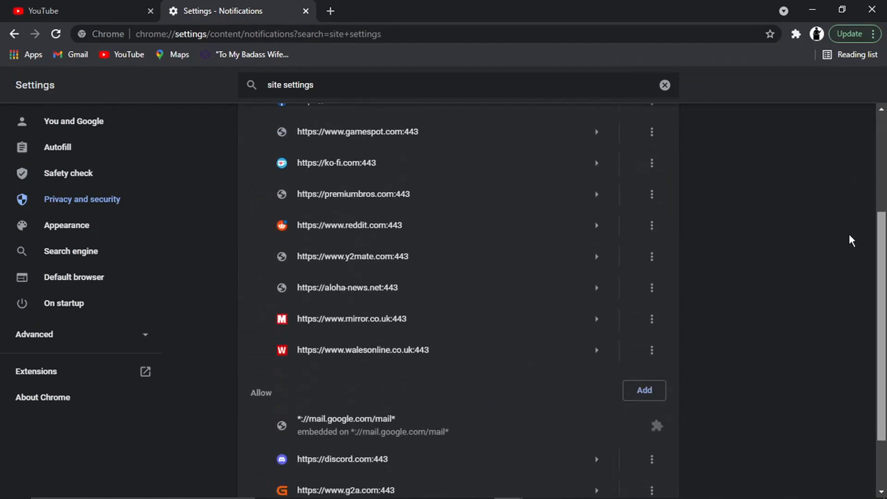
scroll("up", 3)
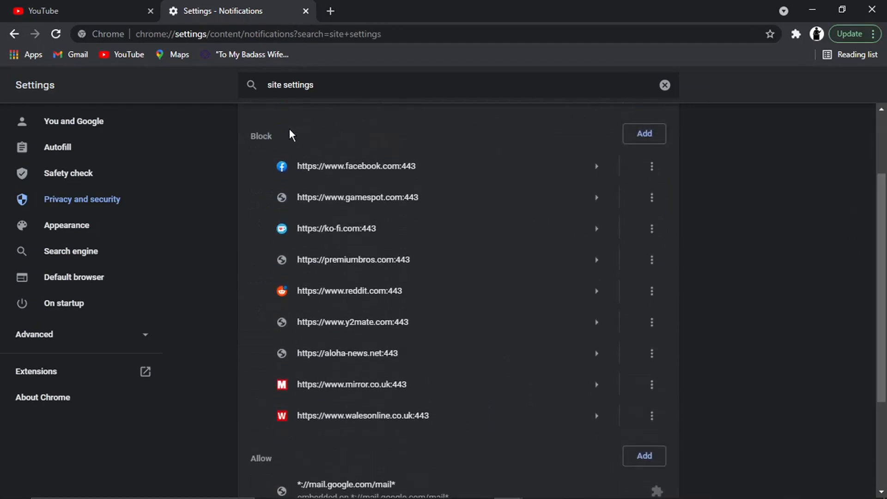
mouse_move(360, 169)
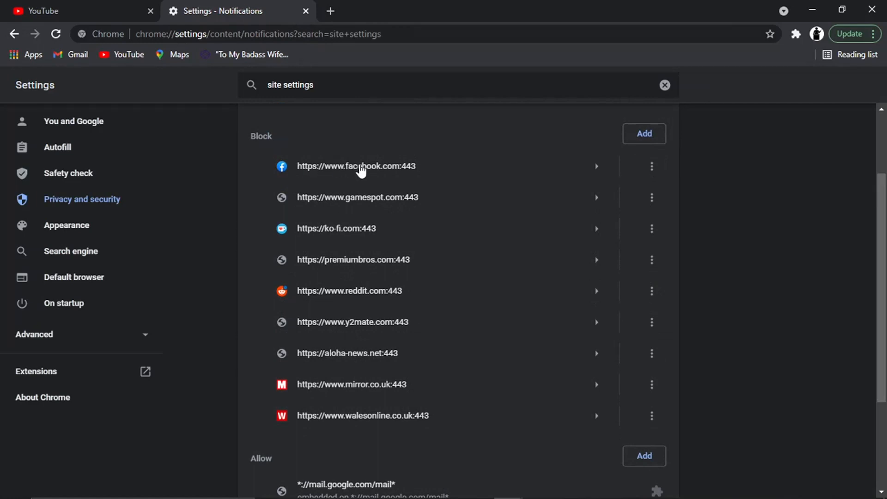
mouse_move(377, 247)
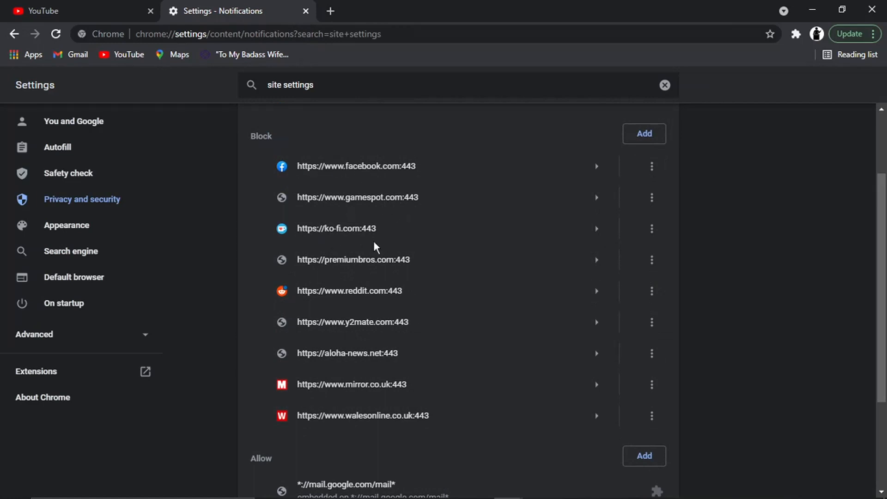
mouse_move(377, 216)
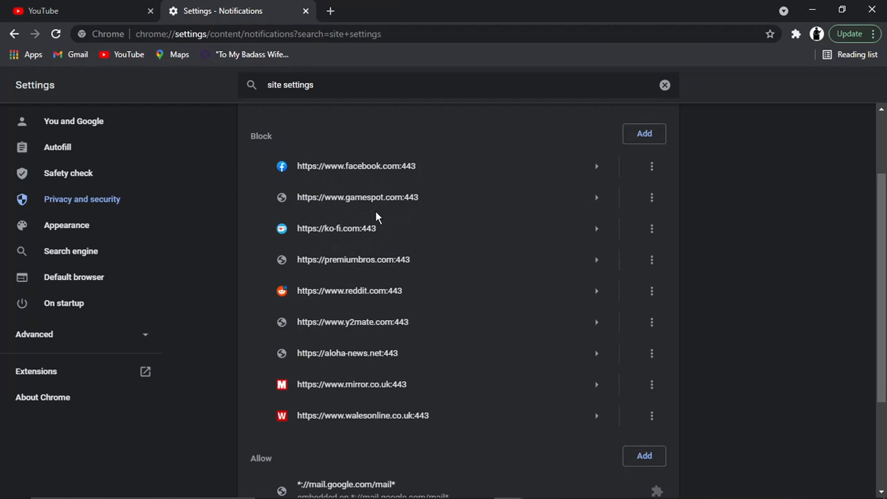
scroll("down", 3)
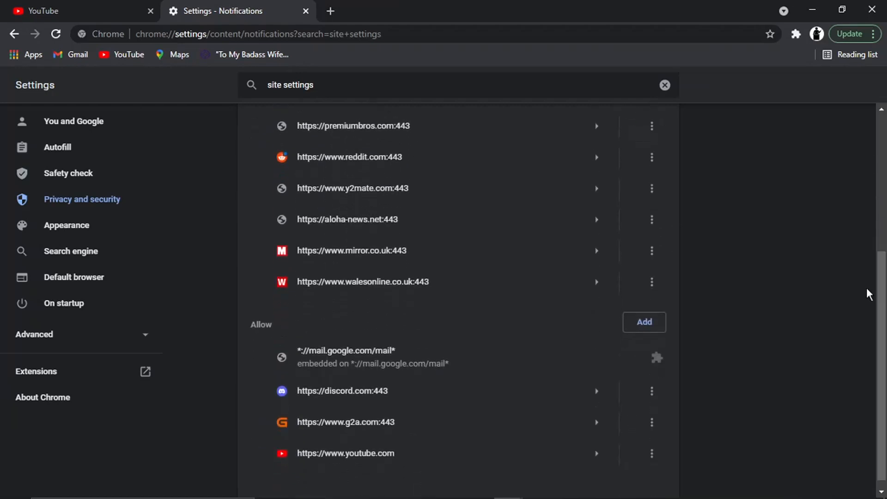
mouse_move(304, 456)
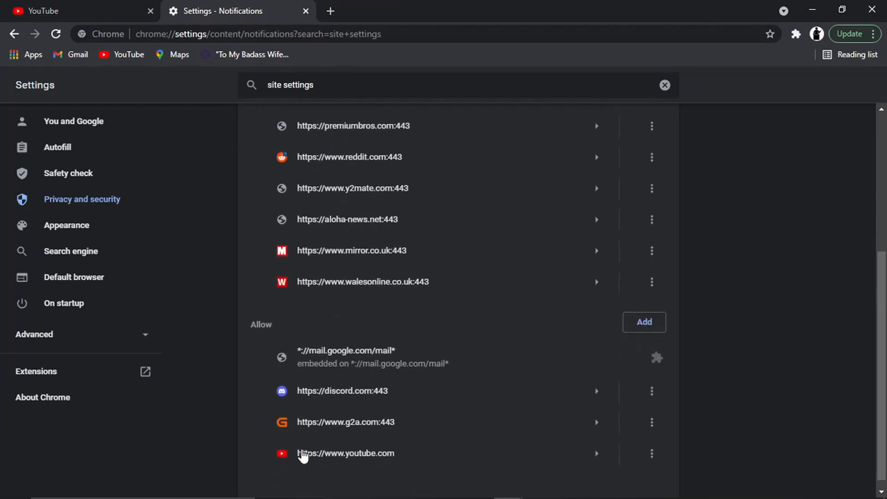
mouse_move(260, 356)
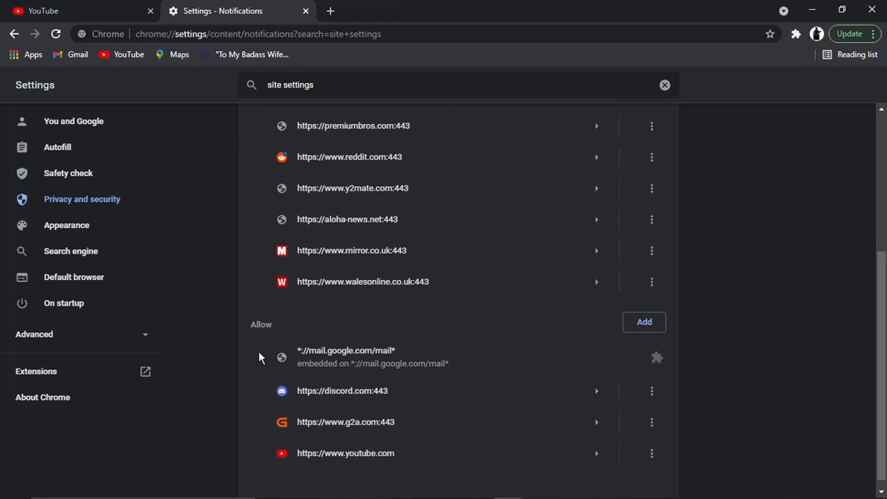
mouse_move(254, 347)
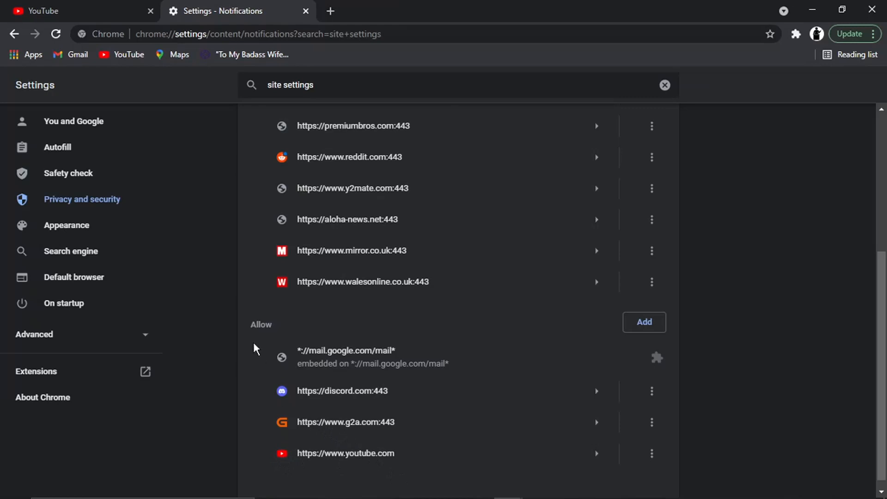
scroll("up", 3)
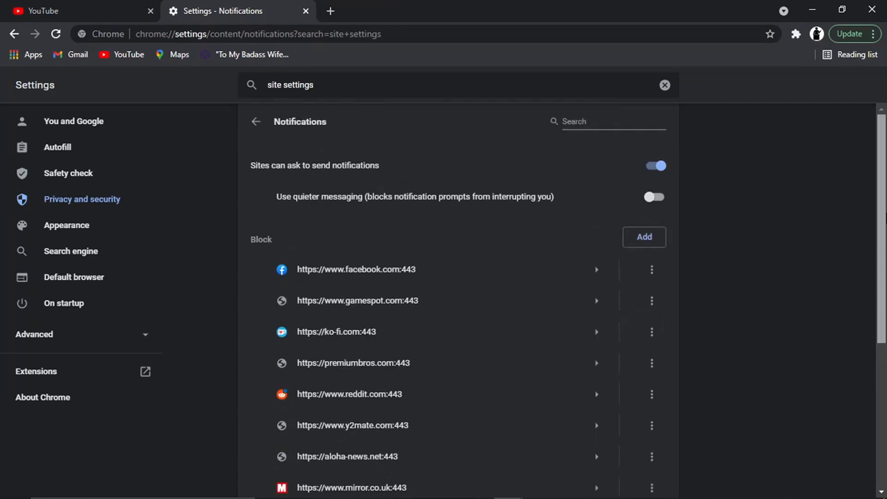
mouse_move(530, 217)
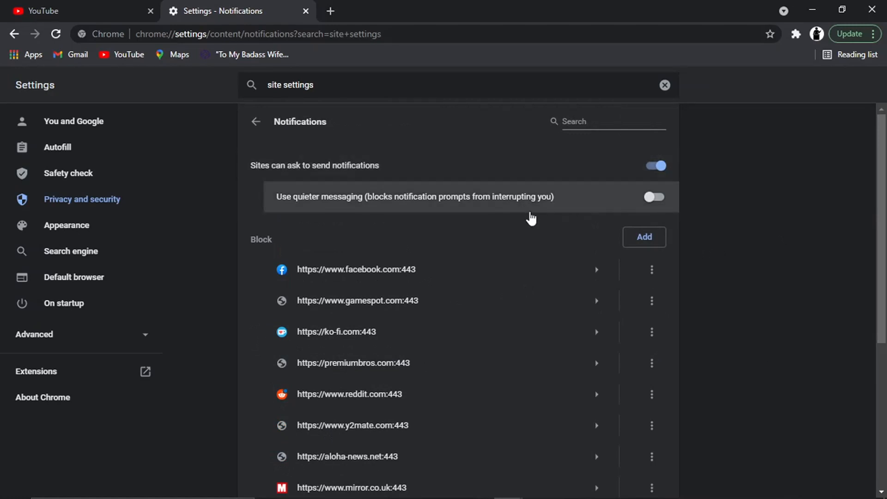
mouse_move(500, 194)
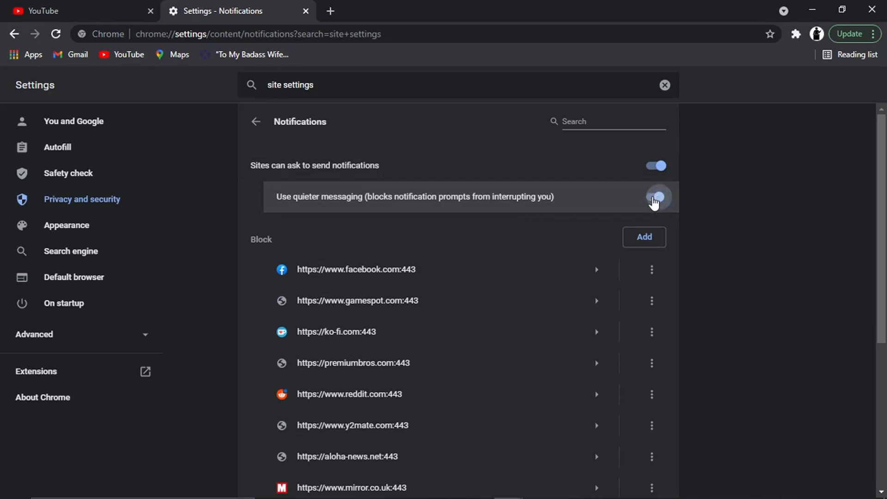
left_click(653, 196)
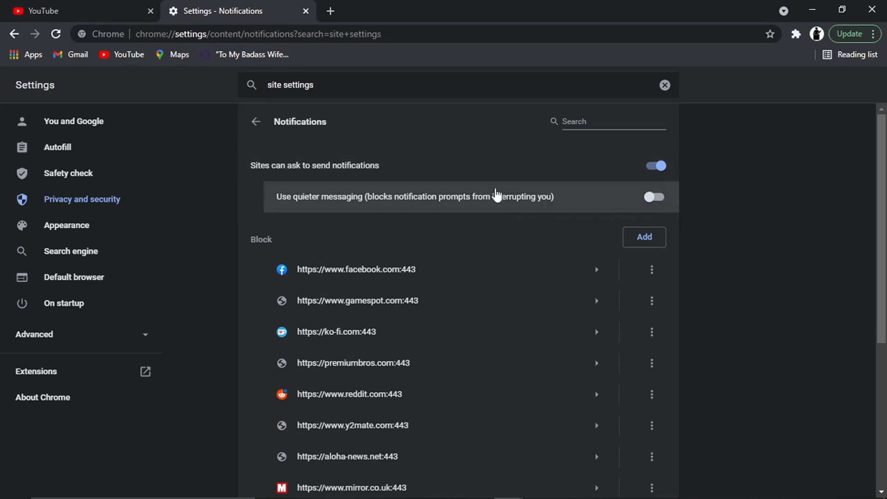
mouse_move(596, 207)
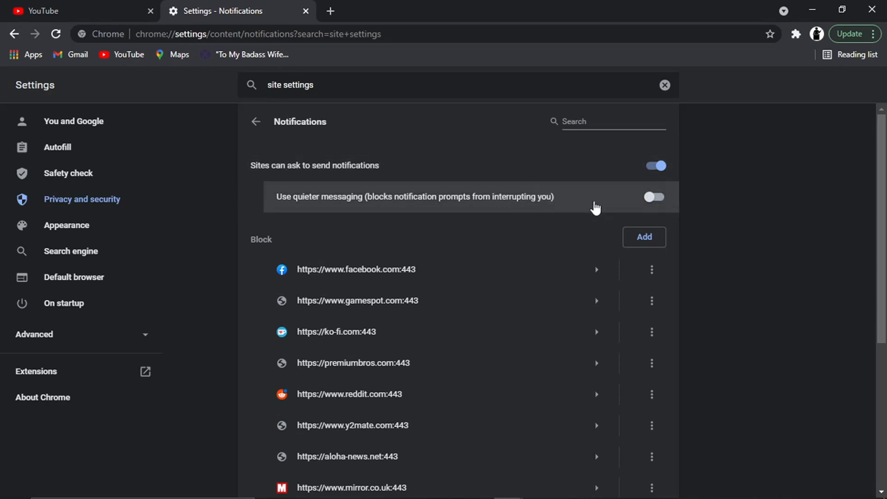
mouse_move(701, 205)
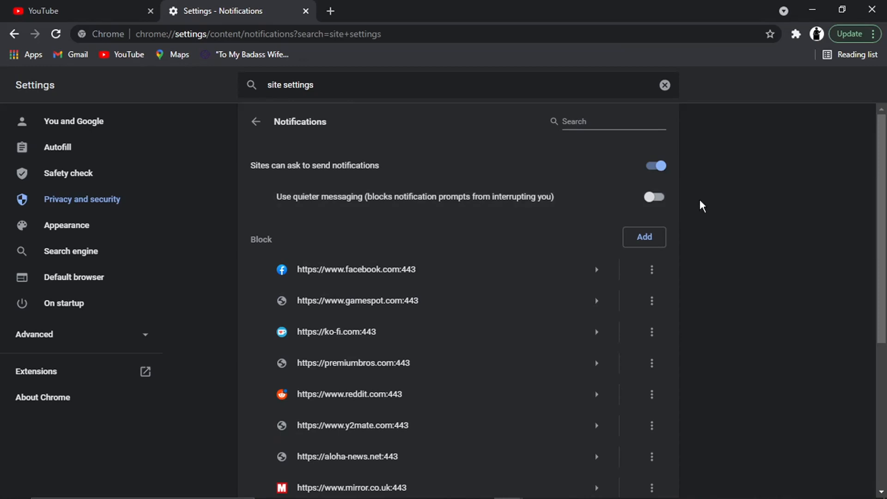
mouse_move(654, 197)
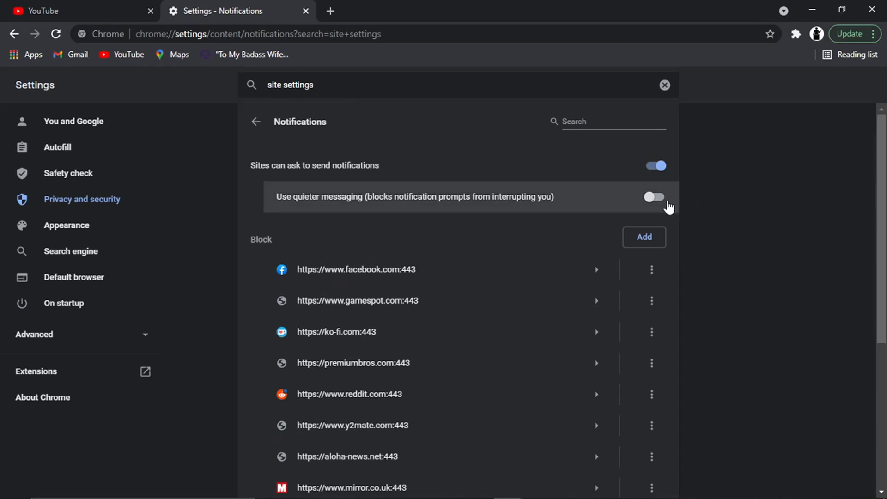
mouse_move(659, 204)
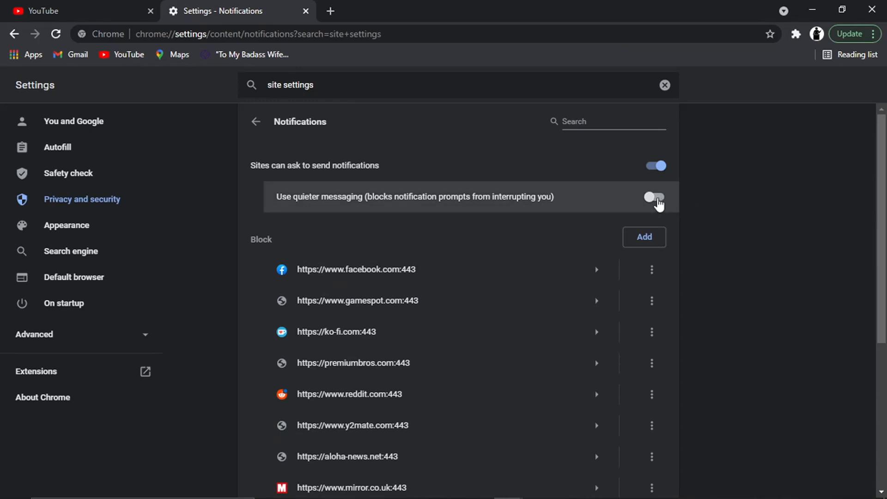
- Switch the allowed youtube.com notification entry to Block
scroll("up", 3)
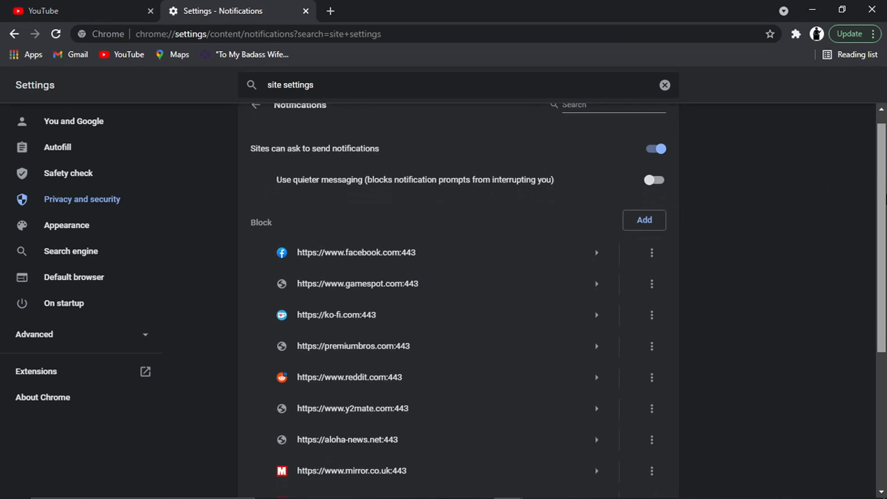
scroll("down", 3)
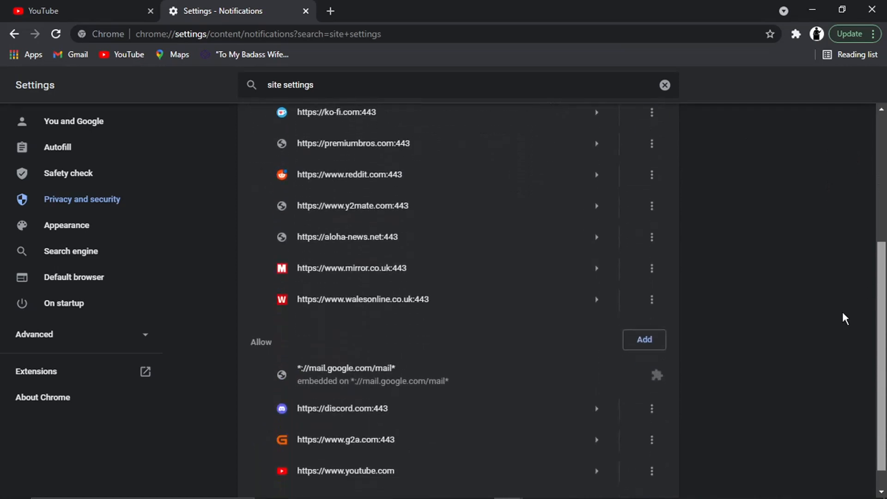
scroll("down", 3)
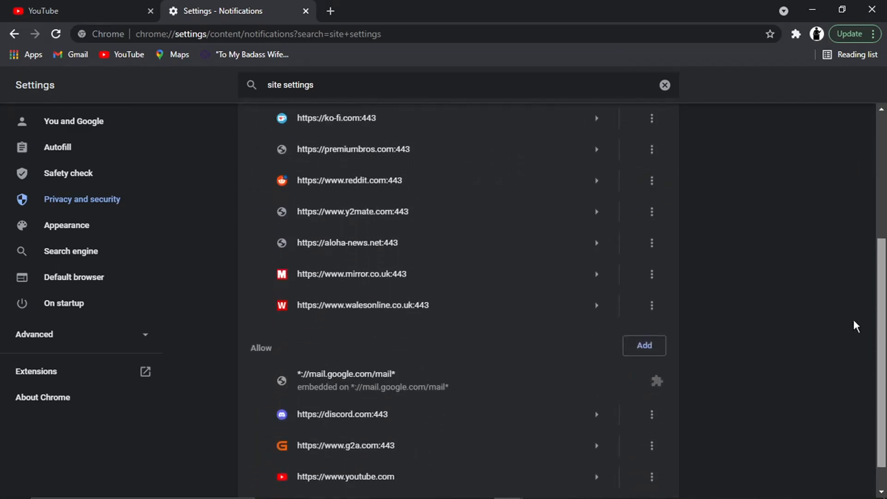
scroll("down", 3)
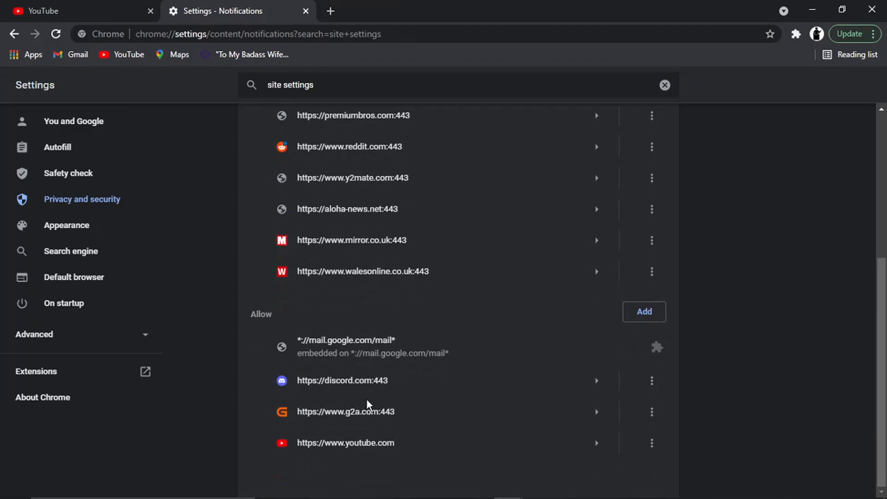
mouse_move(629, 456)
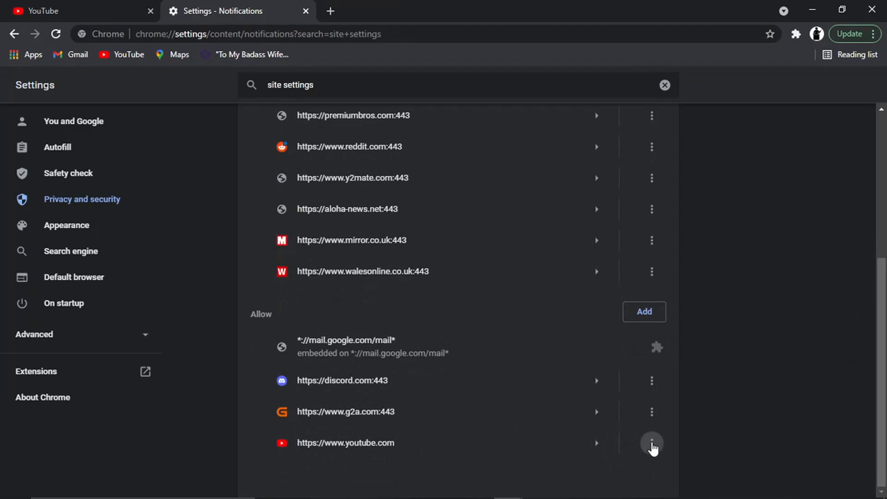
left_click(650, 442)
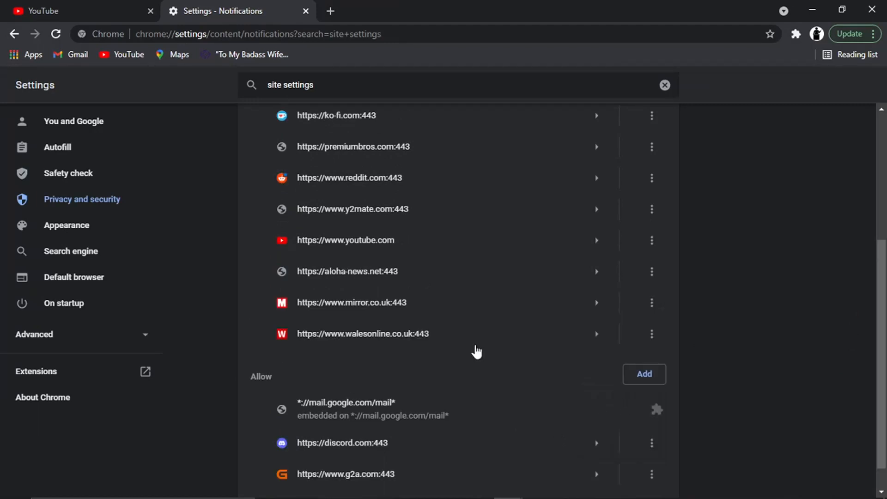
scroll("up", 3)
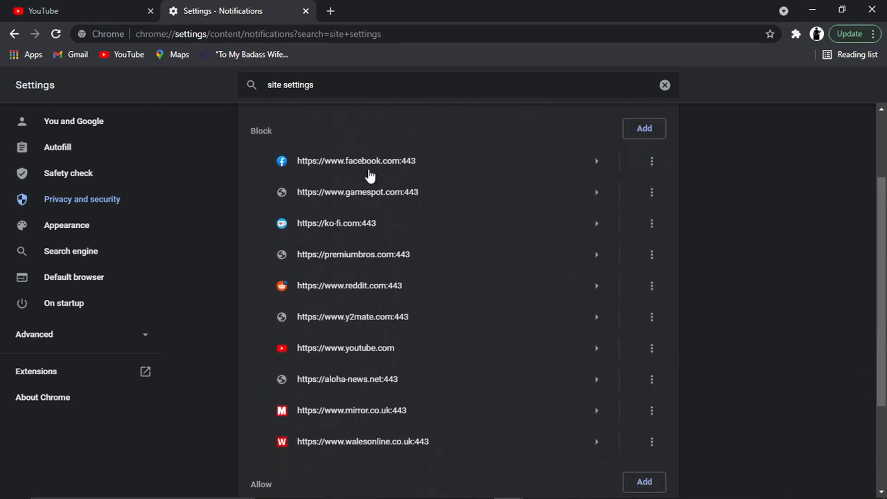
mouse_move(336, 353)
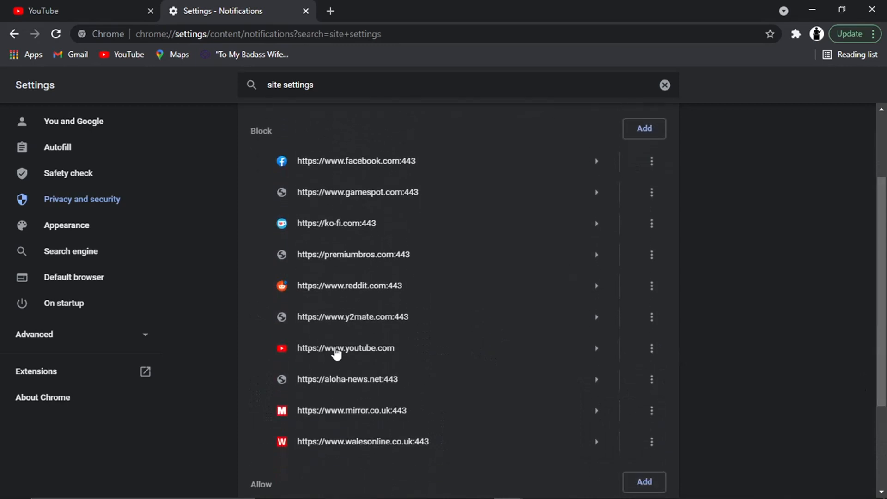
mouse_move(392, 351)
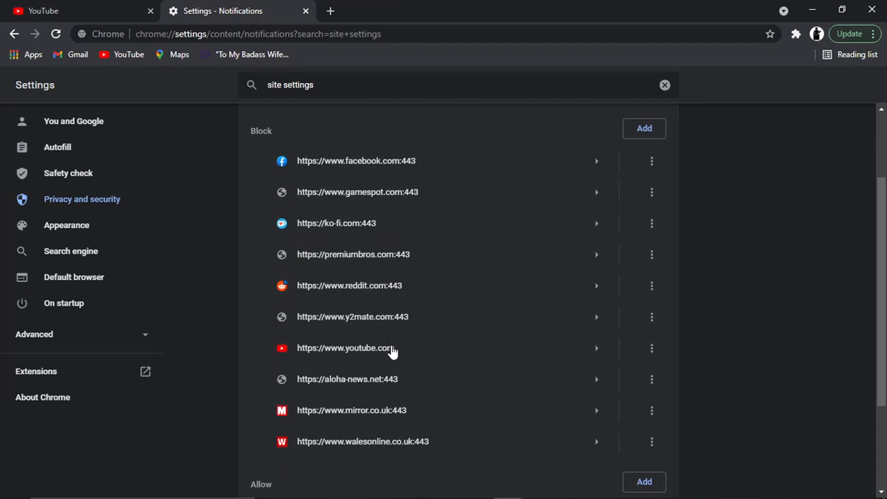
mouse_move(377, 332)
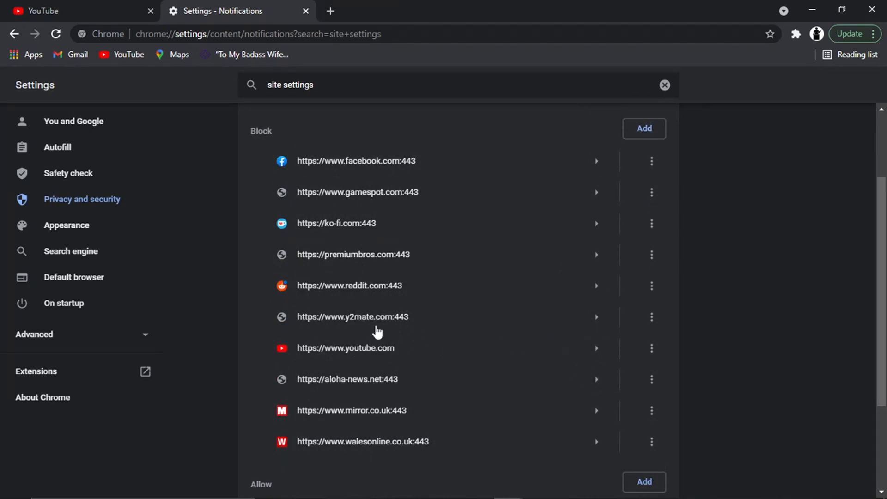
mouse_move(478, 361)
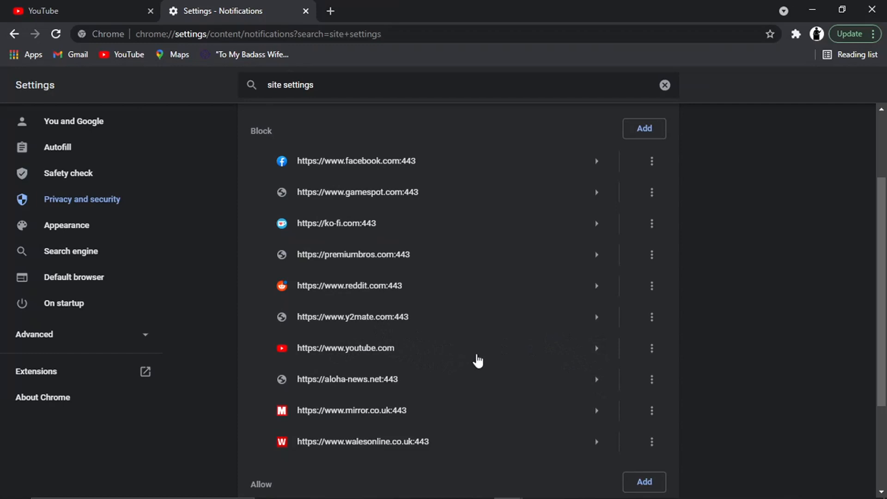
mouse_move(331, 353)
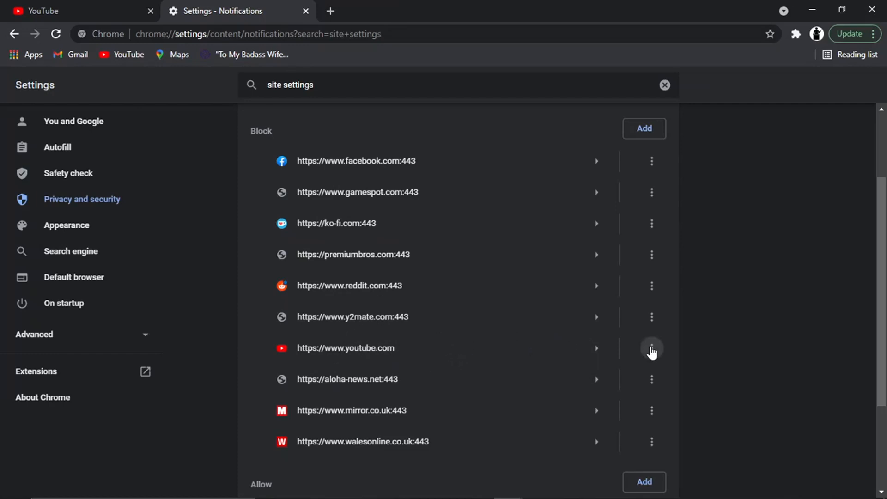
- Switch the blocked youtube.com notification entry back to Allow
left_click(650, 348)
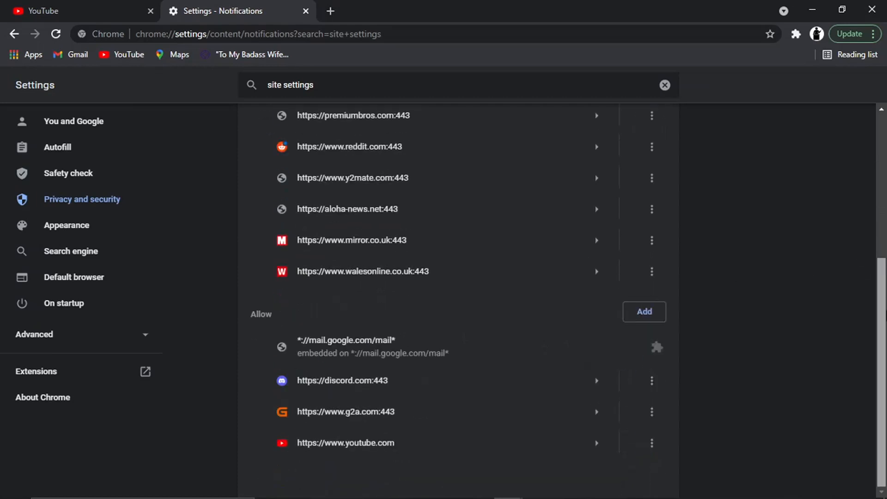
mouse_move(444, 347)
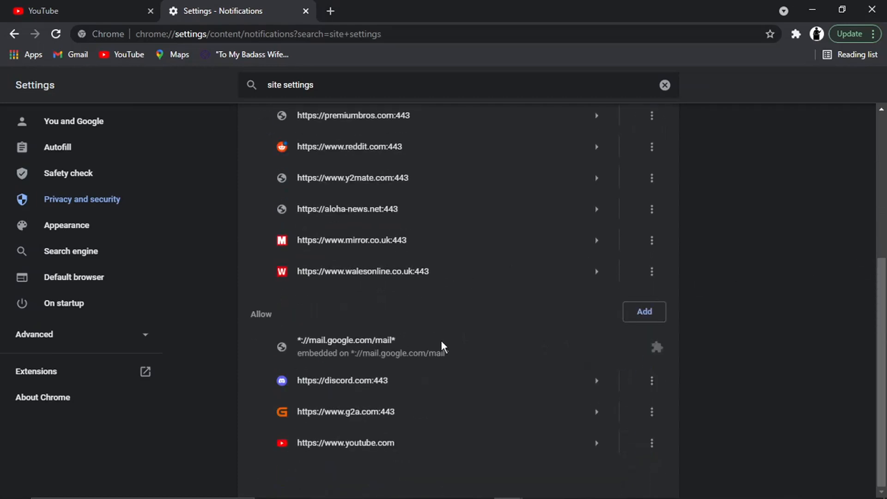
mouse_move(490, 307)
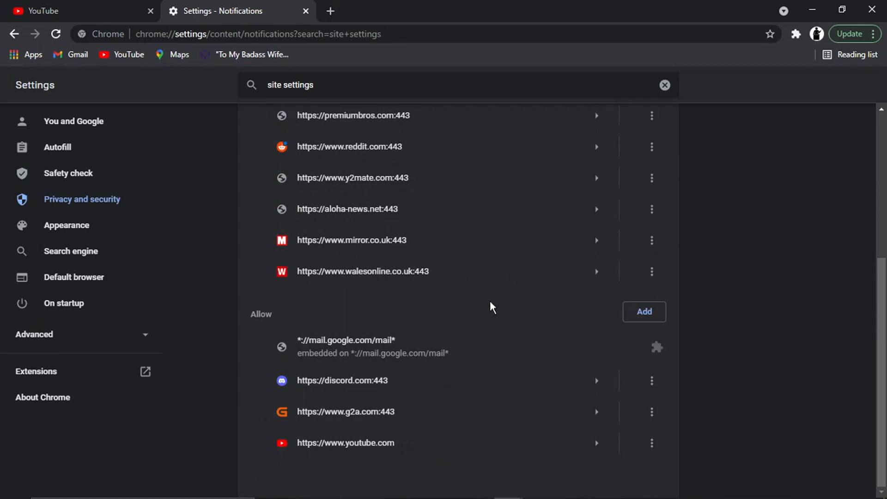
mouse_move(669, 311)
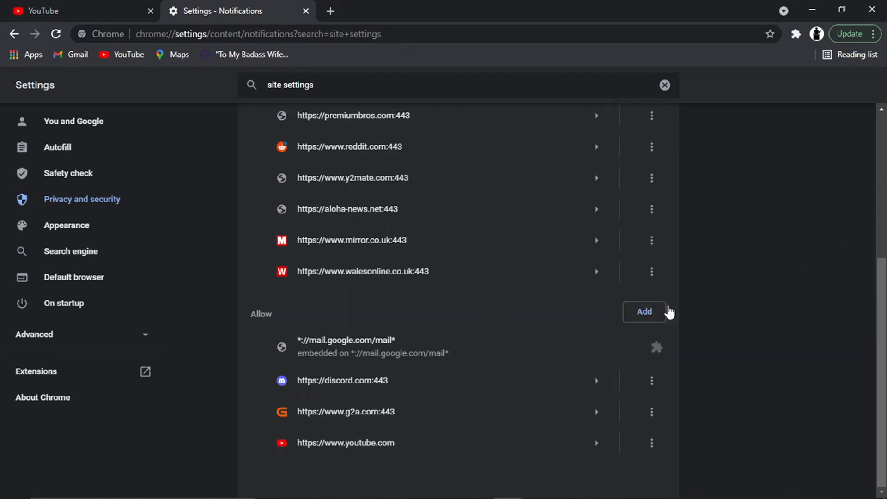
mouse_move(781, 260)
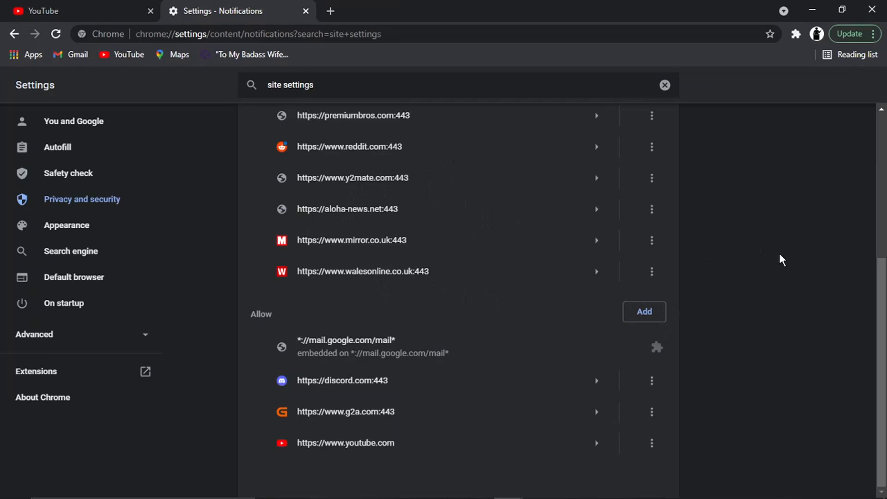